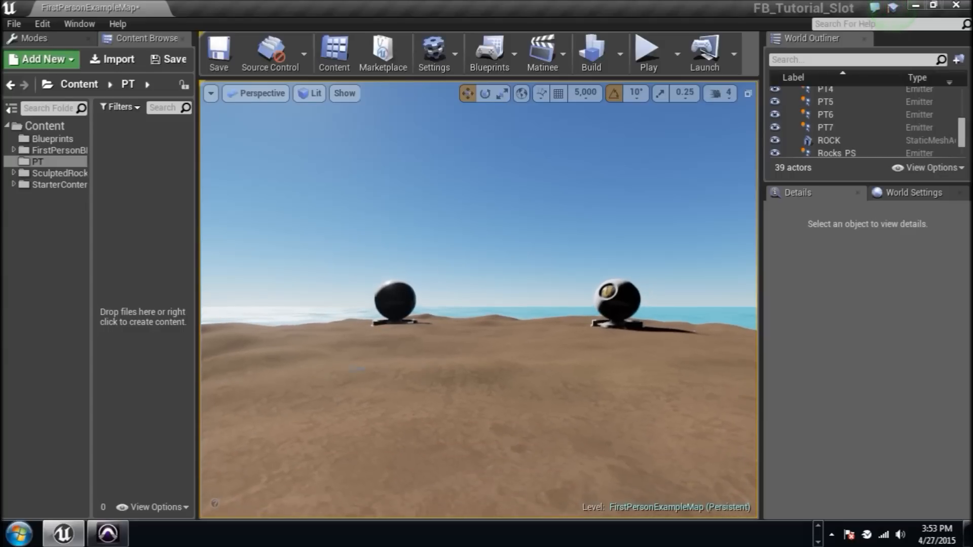
pyautogui.moveTo(161, 216)
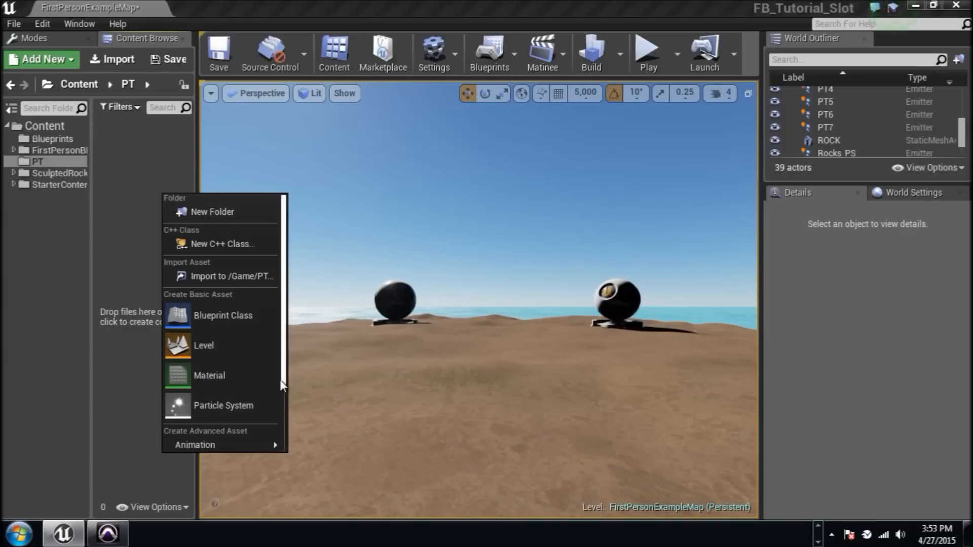
# Step: Create a new material asset in the PT folder and name it PT_M
pyautogui.click(208, 375)
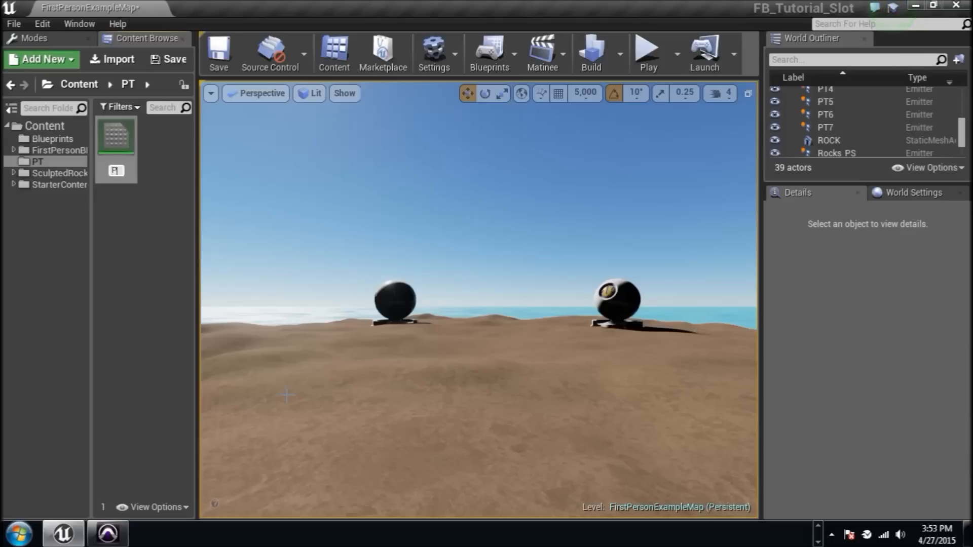
pyautogui.click(116, 135)
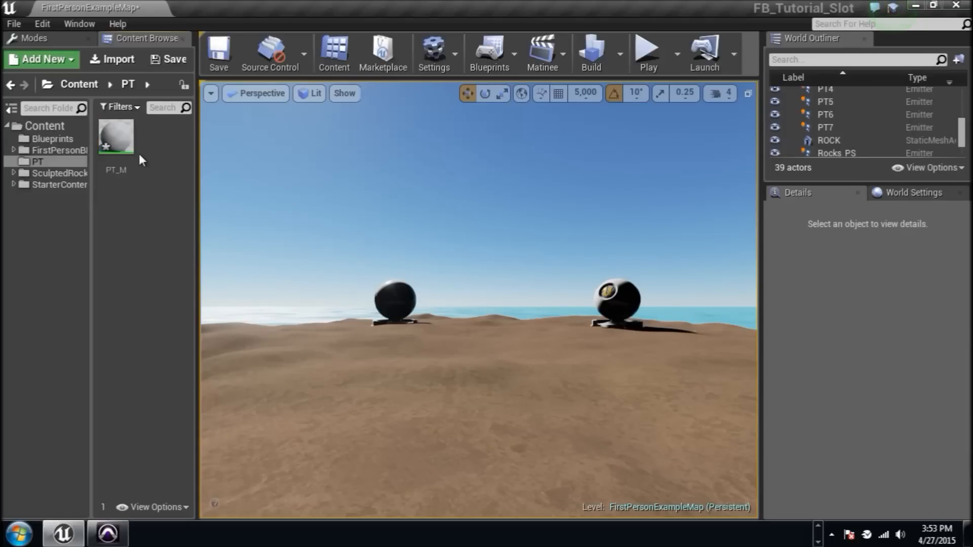
# Step: In PT_M, set Blend Mode to Translucent with Particle Color feeding Emissive Color and Opacity
pyautogui.doubleClick(116, 134)
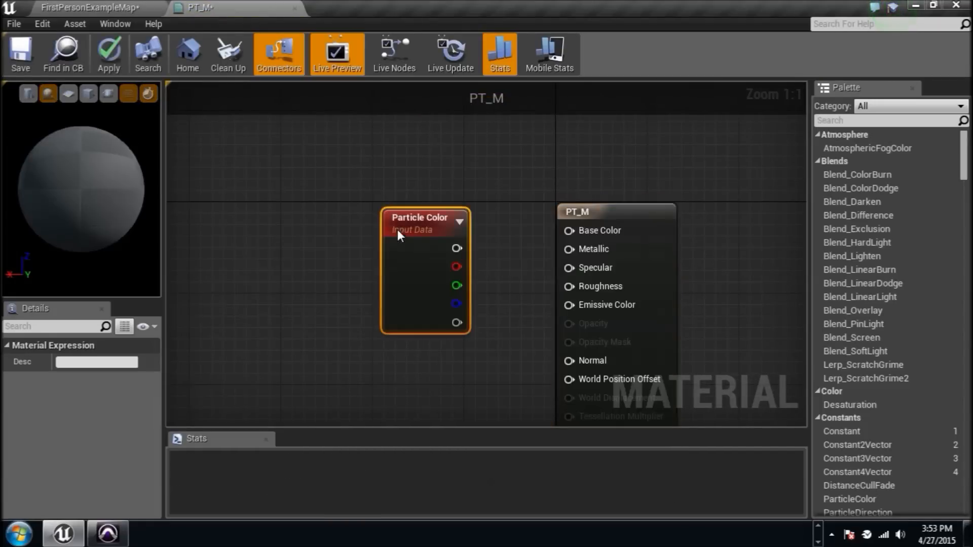
pyautogui.moveTo(412, 223); pyautogui.dragTo(323, 170)
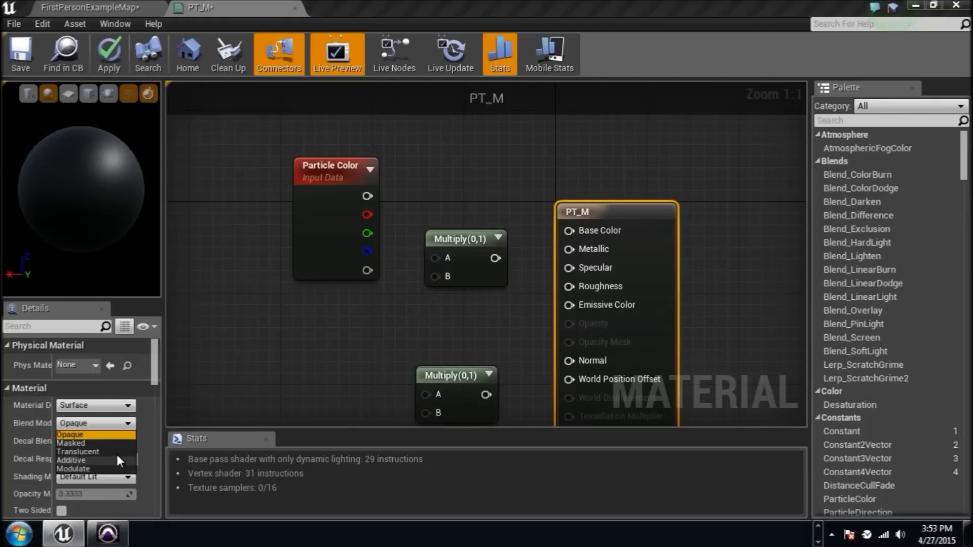
pyautogui.click(78, 451)
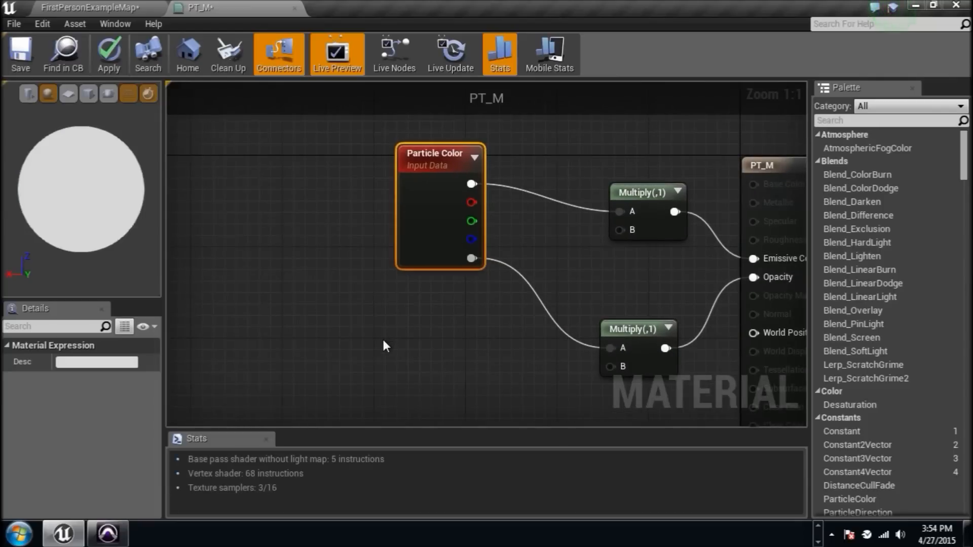
pyautogui.moveTo(628, 287)
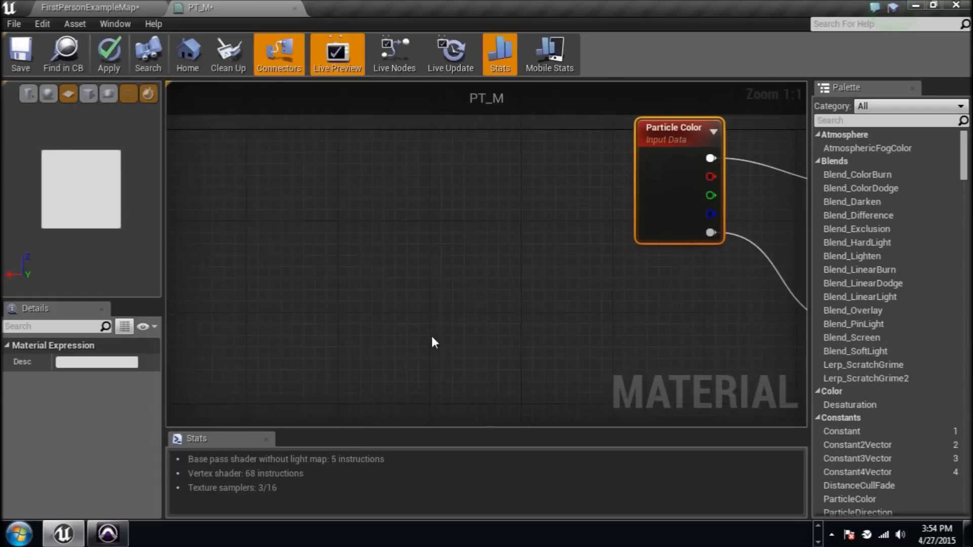
# Step: Add a TexCoord node and wire it into a Multiply by 2
pyautogui.rightClick(433, 341)
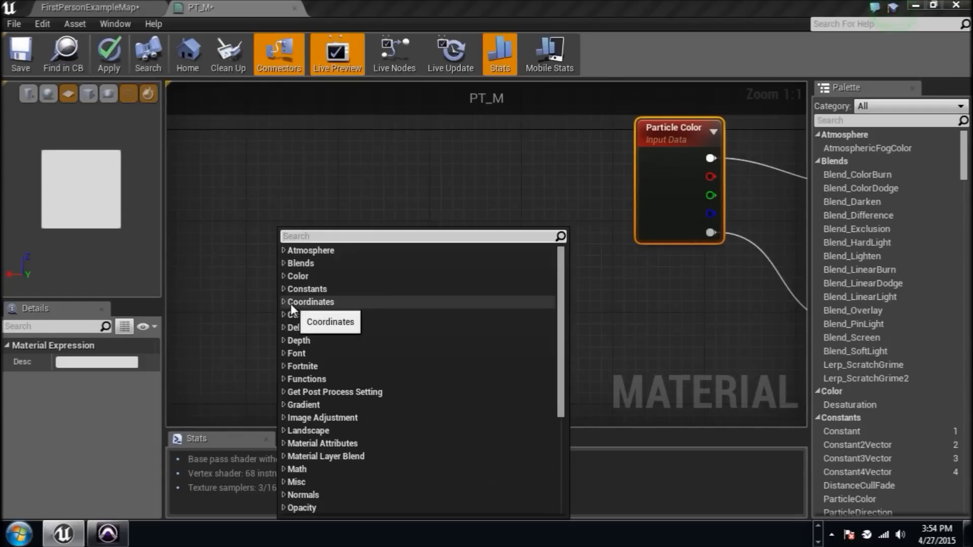
pyautogui.click(310, 302)
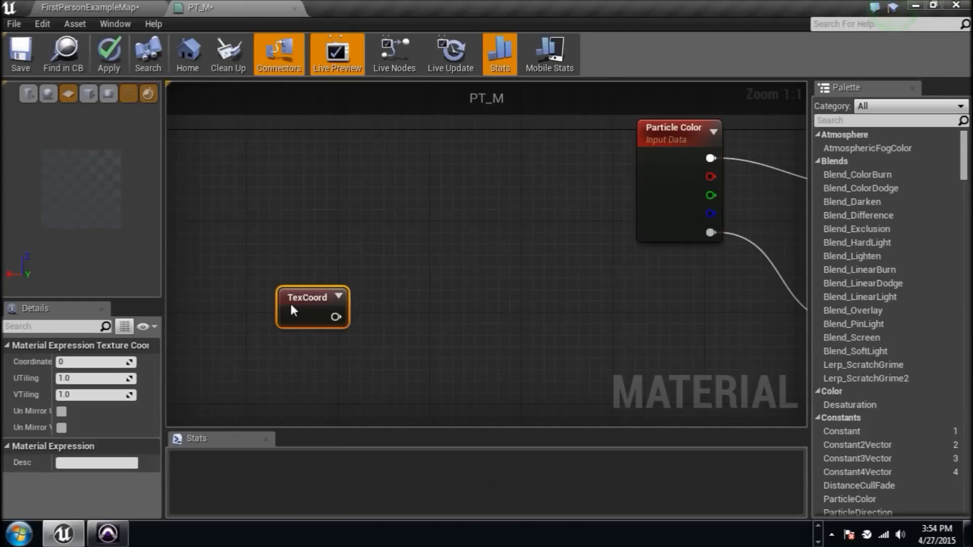
pyautogui.click(338, 297)
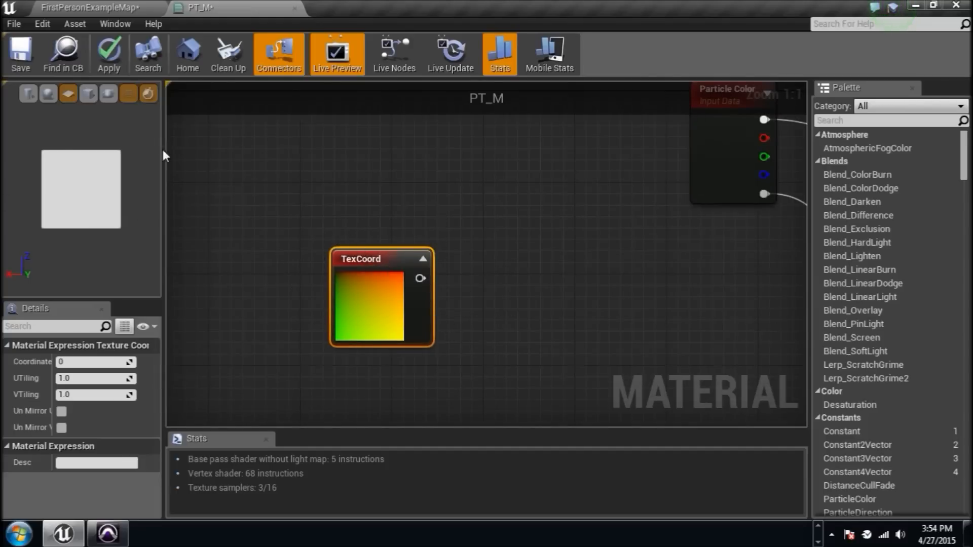
pyautogui.moveTo(381, 310)
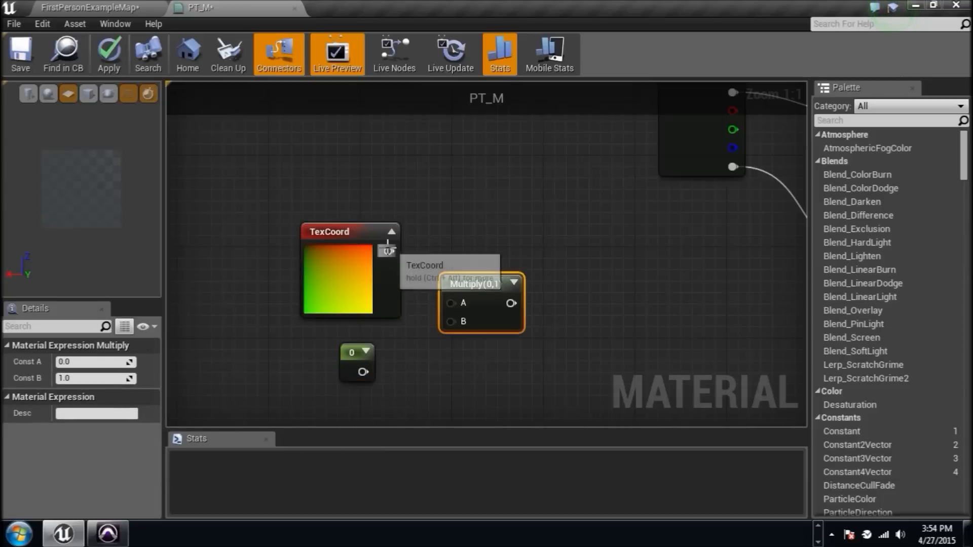
pyautogui.moveTo(392, 251); pyautogui.dragTo(478, 304)
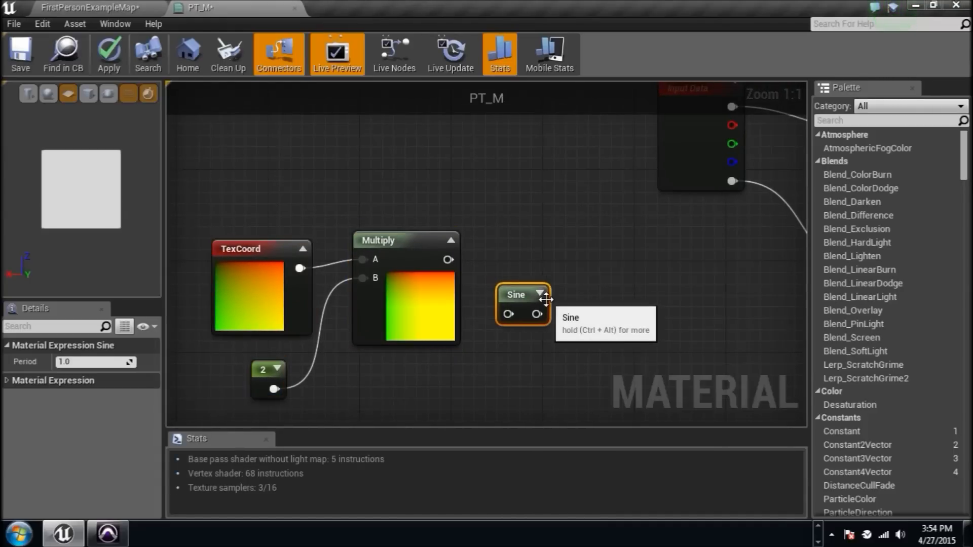
# Step: Feed the Multiply result into a Sine node with Period 4.0
pyautogui.moveTo(447, 259); pyautogui.dragTo(509, 313)
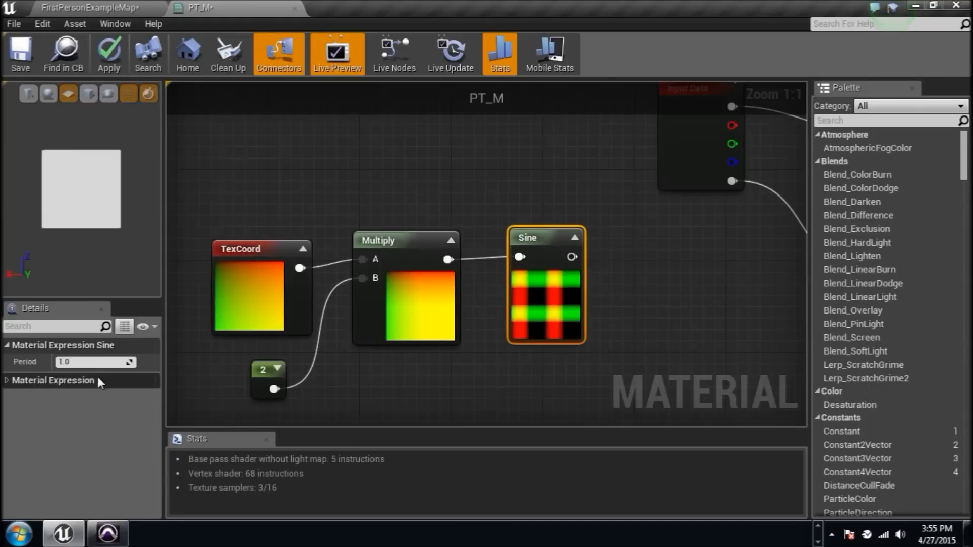
pyautogui.click(93, 362)
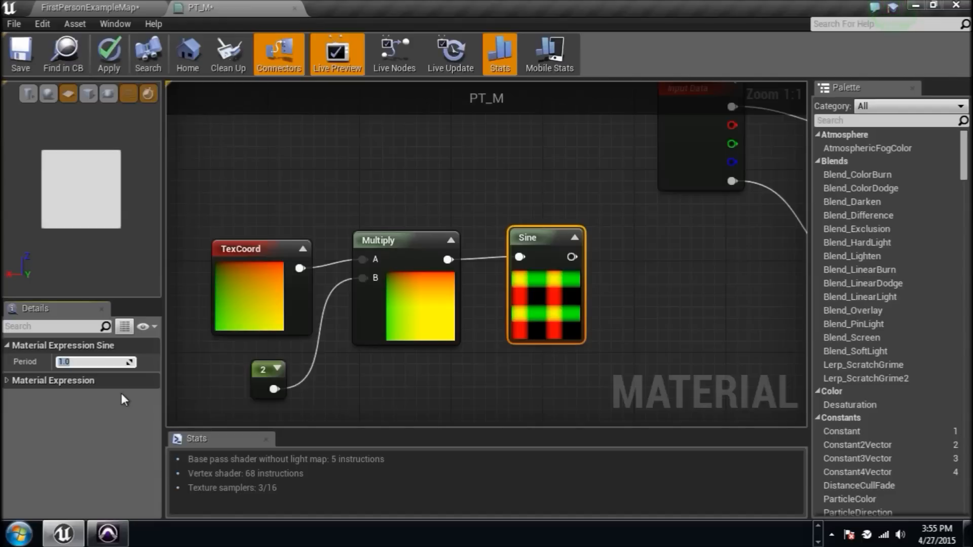
pyautogui.write('4.0')
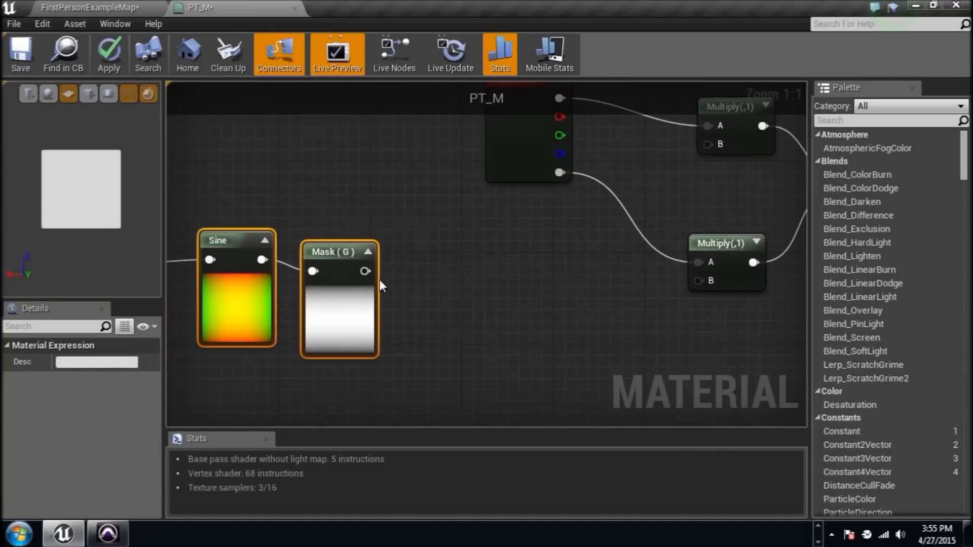
# Step: Add a Power node with exponent 8 after the green Mask and feed it into the opacity Multiply
pyautogui.write('poqwe')
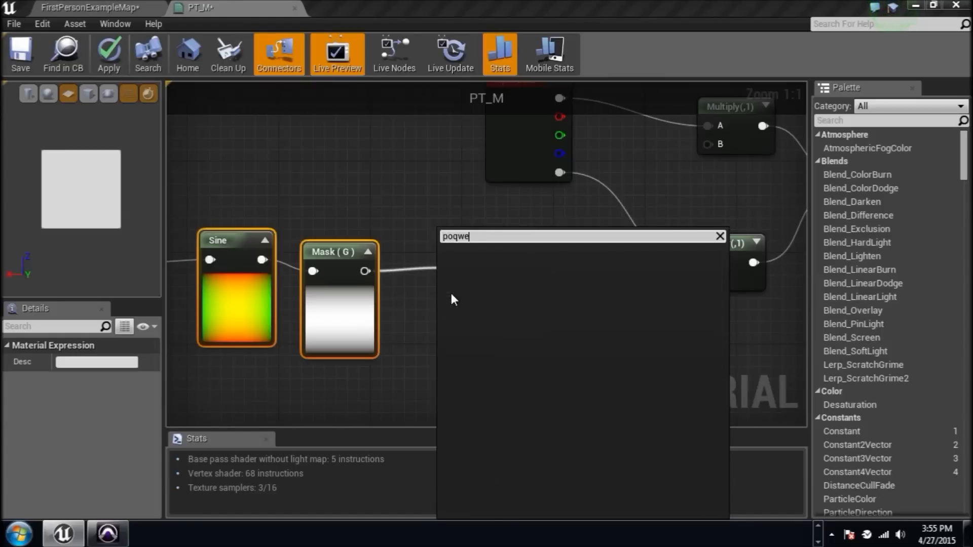
pyautogui.press('Backspace')
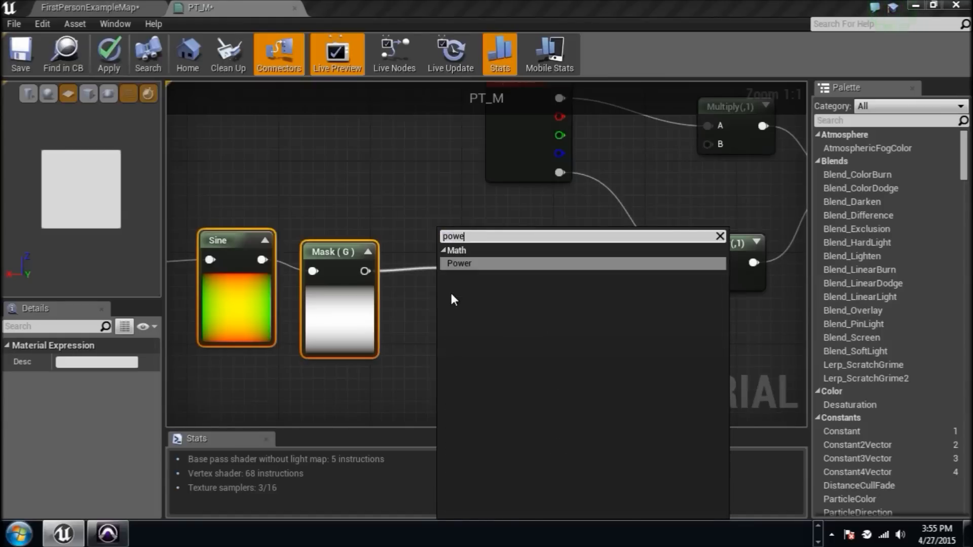
pyautogui.click(459, 264)
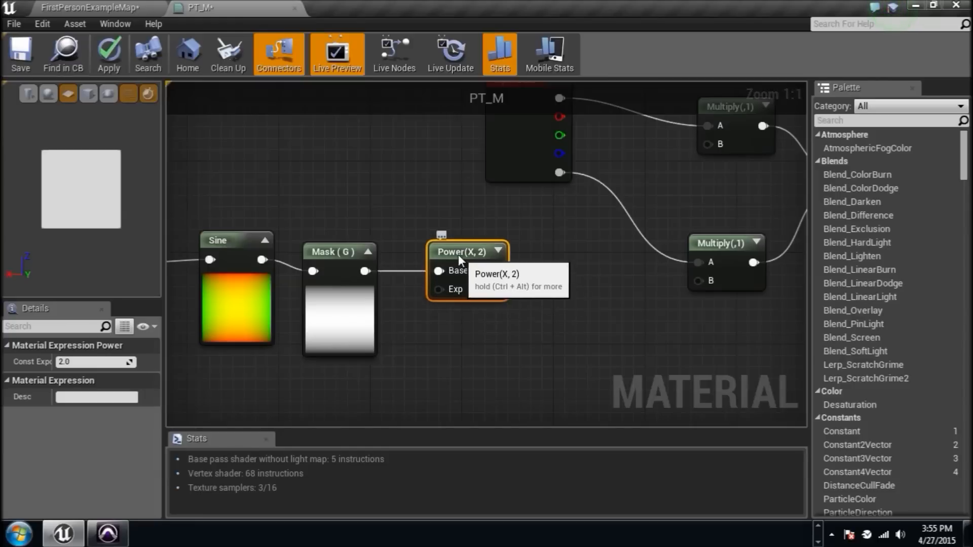
pyautogui.click(500, 253)
pyautogui.write('8')
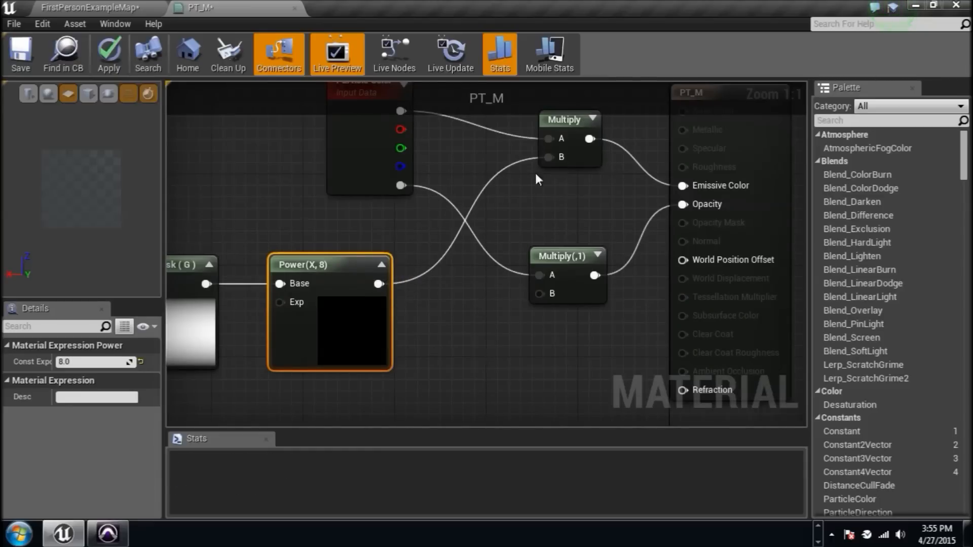
pyautogui.moveTo(380, 284); pyautogui.dragTo(538, 293)
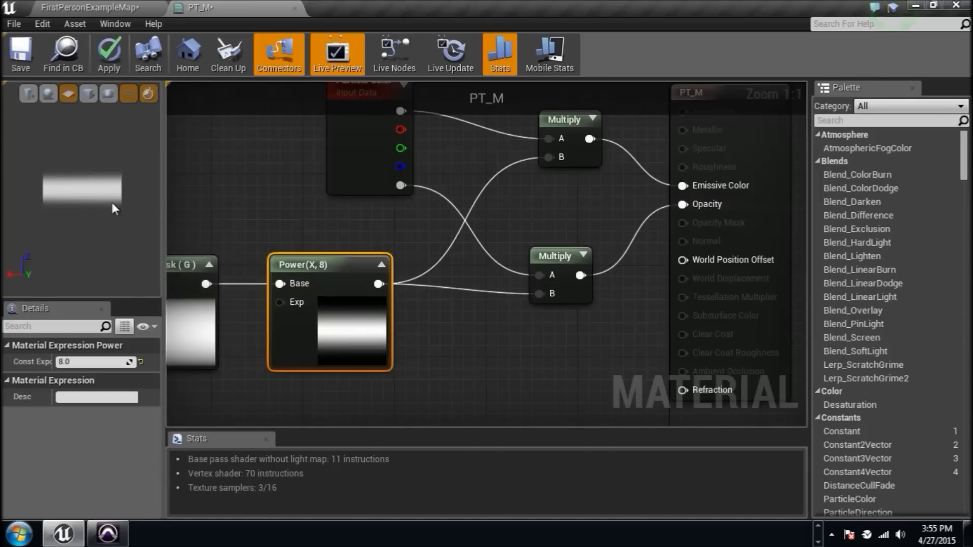
pyautogui.moveTo(20, 53)
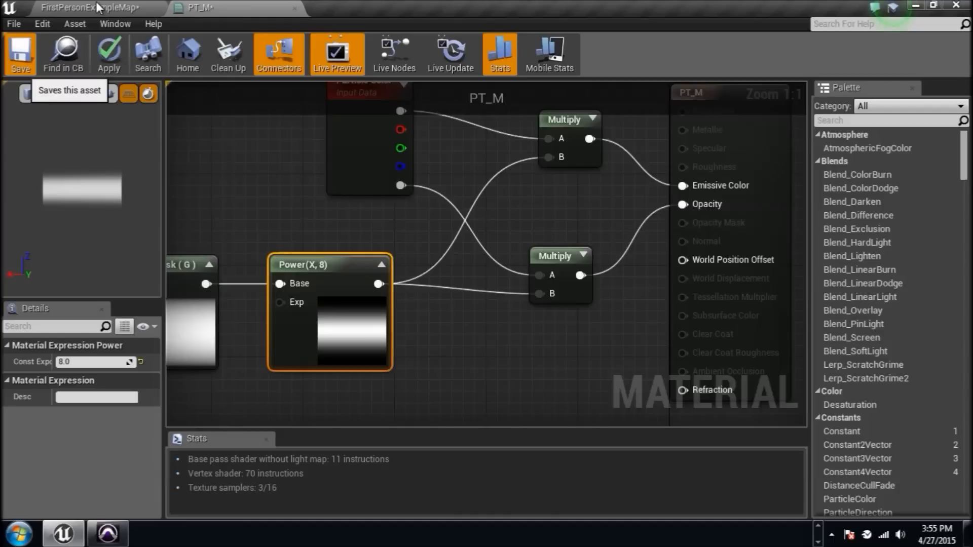
# Step: Save PT_M, create a particle system named PT and open it in Cascade
pyautogui.click(20, 53)
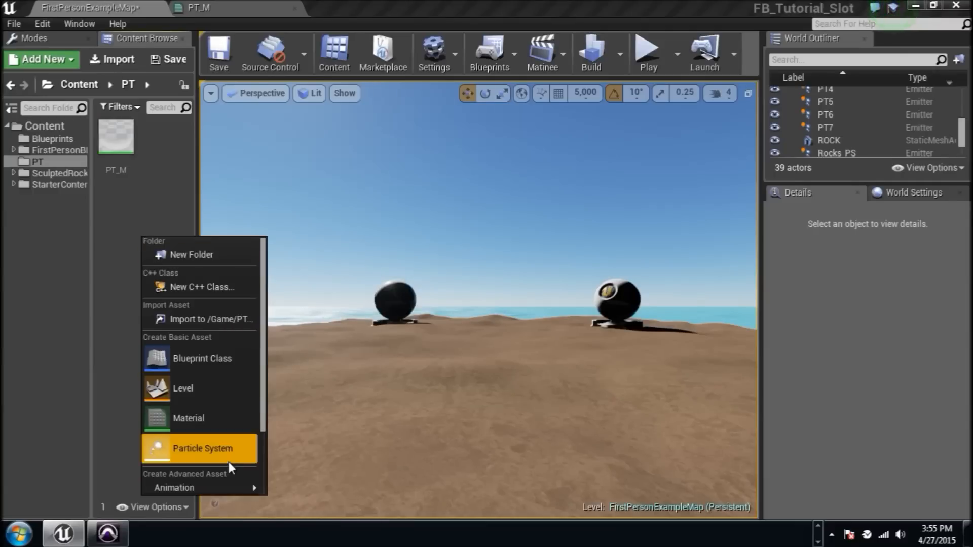
pyautogui.click(201, 448)
pyautogui.write('PT')
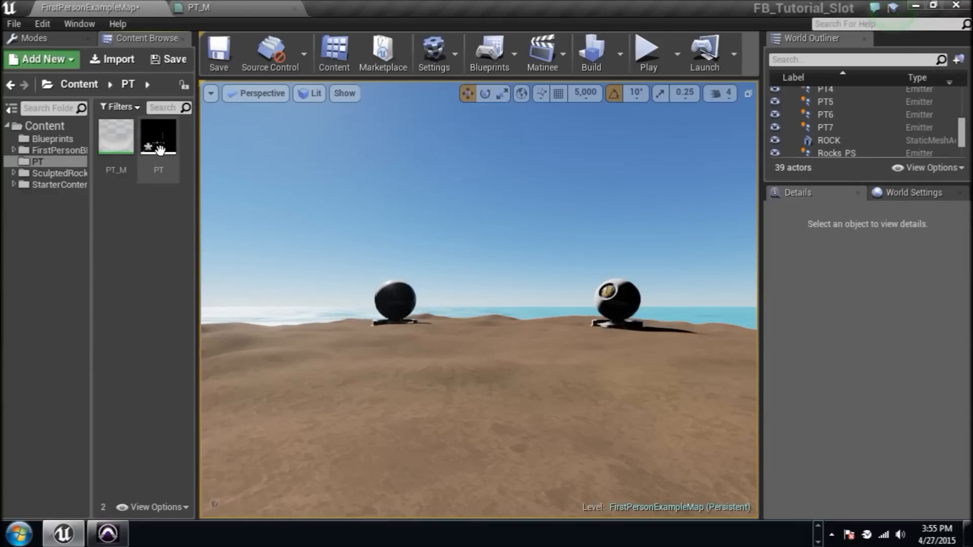
pyautogui.doubleClick(158, 137)
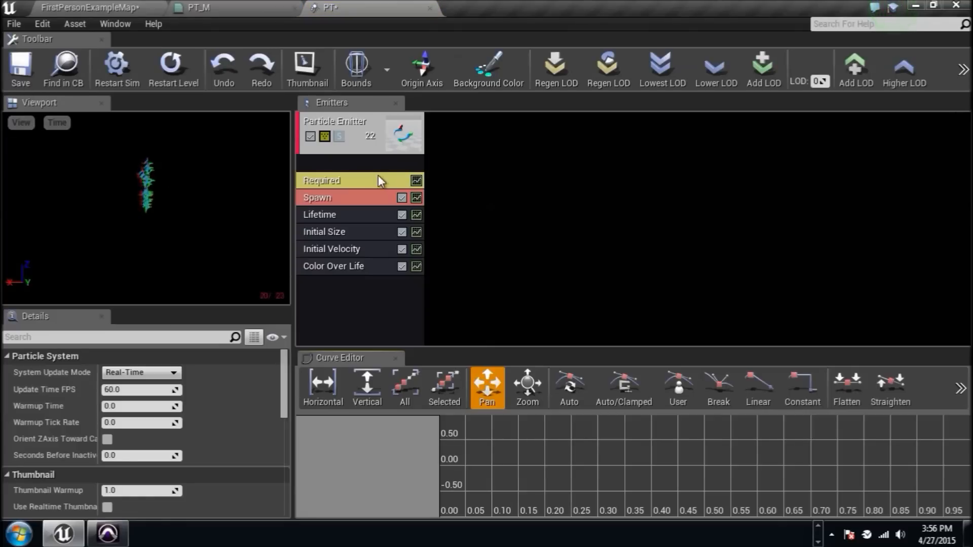
# Step: Add Beam Data to the emitter and assign PT_M as its Required material
pyautogui.rightClick(360, 132)
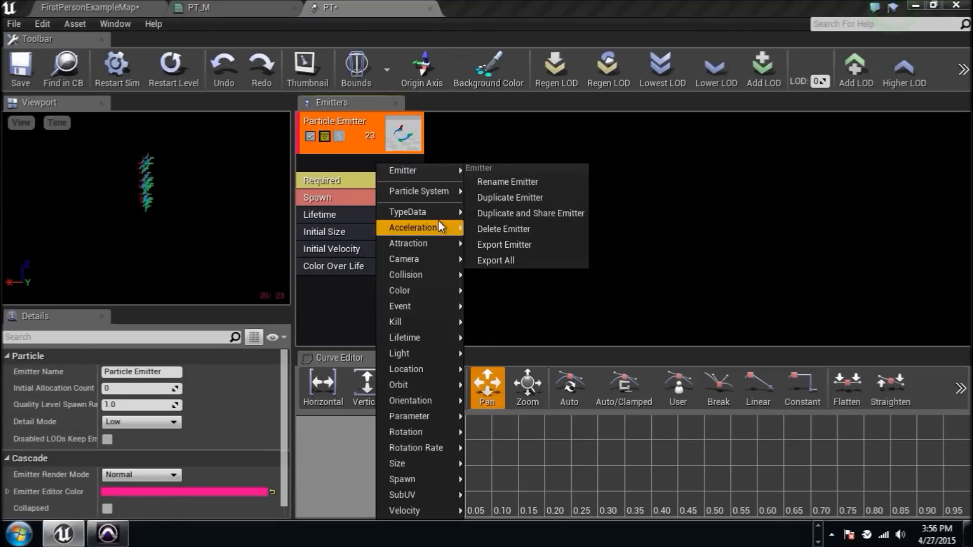
pyautogui.moveTo(408, 211)
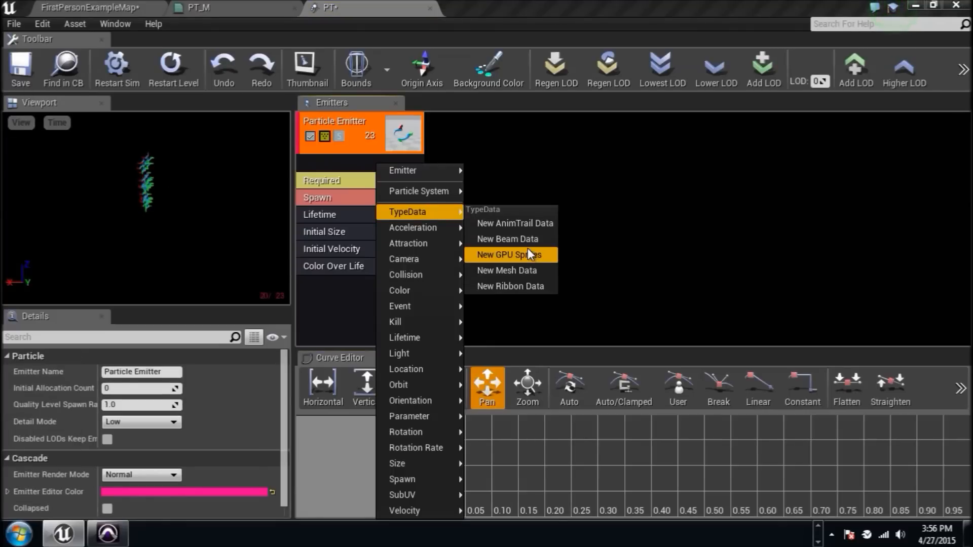
pyautogui.moveTo(507, 239)
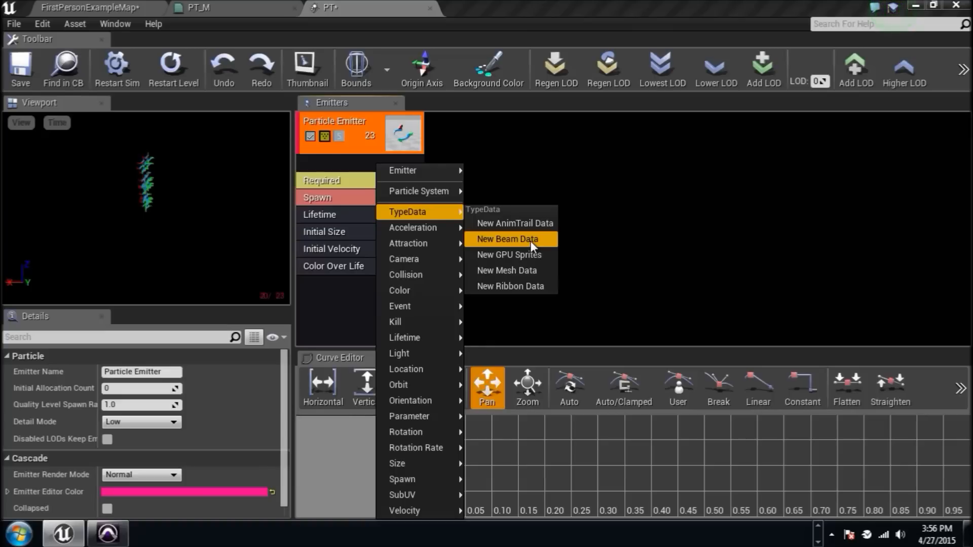
pyautogui.click(508, 239)
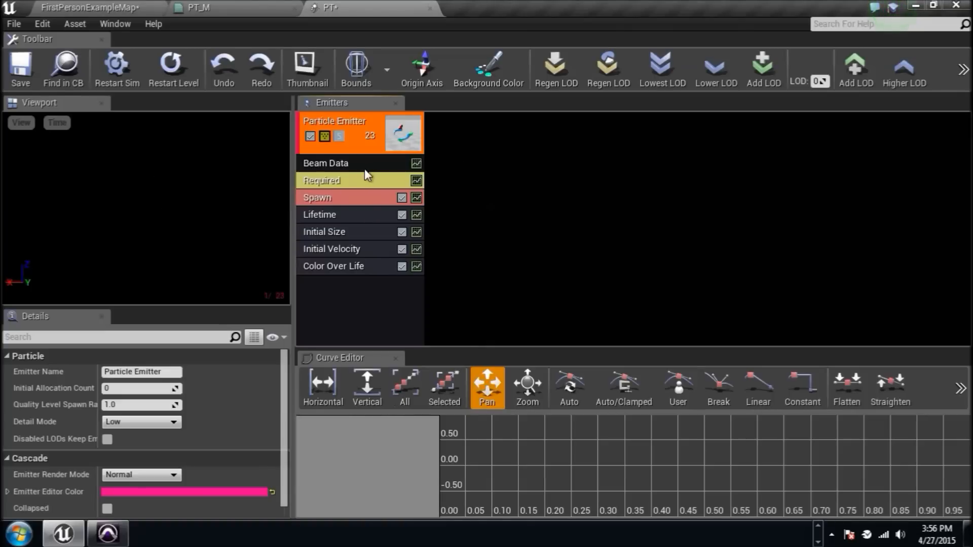
pyautogui.click(321, 181)
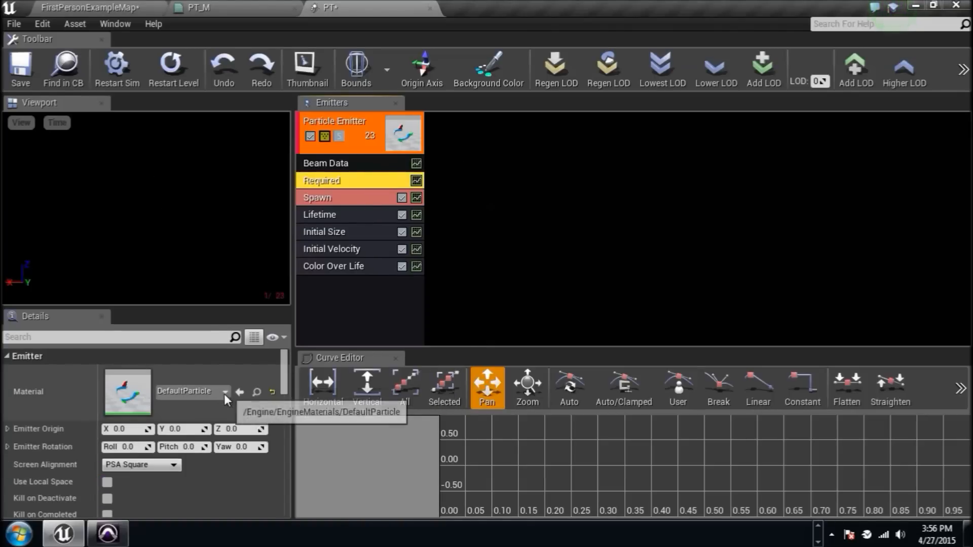
pyautogui.click(225, 391)
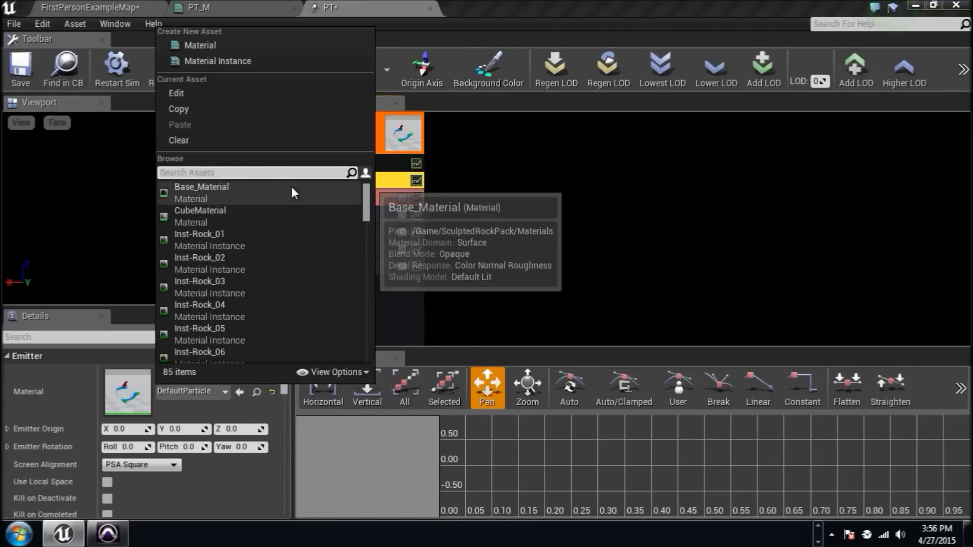
pyautogui.write('PT_M')
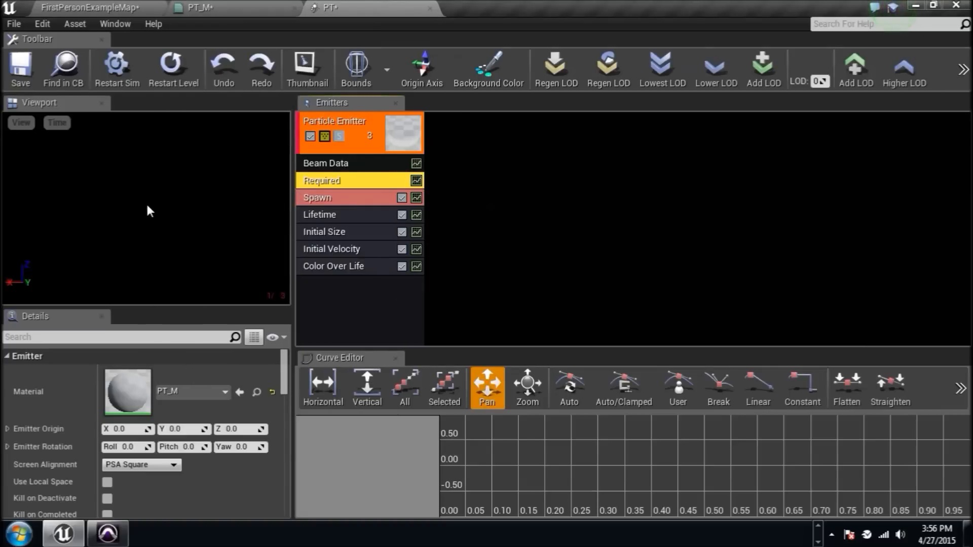
# Step: Set the Beam Method to Distance with 150 interpolation points
pyautogui.click(325, 163)
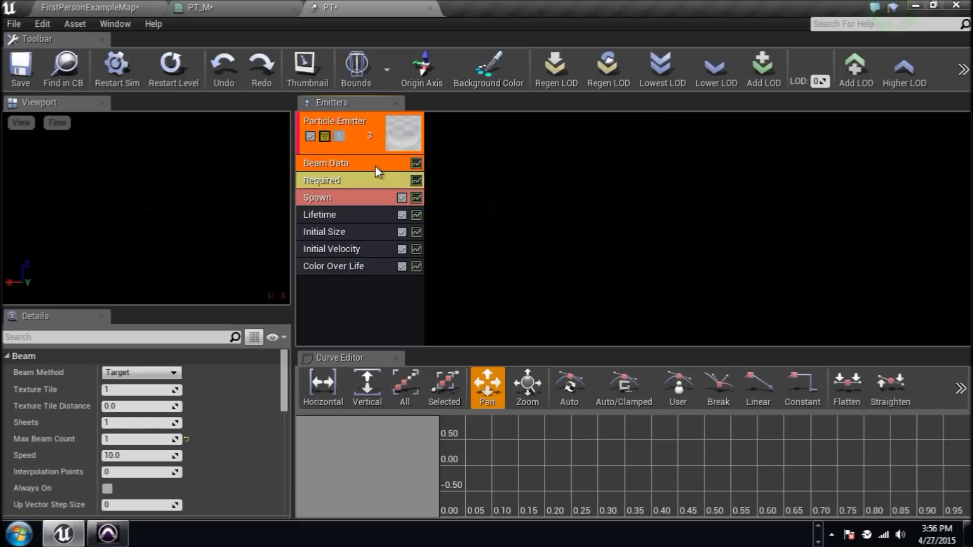
pyautogui.click(141, 372)
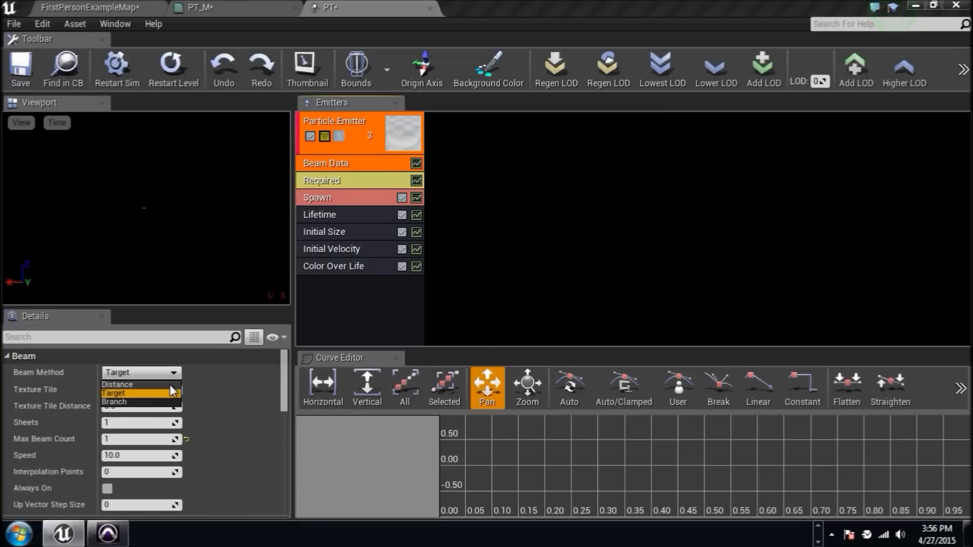
pyautogui.click(118, 384)
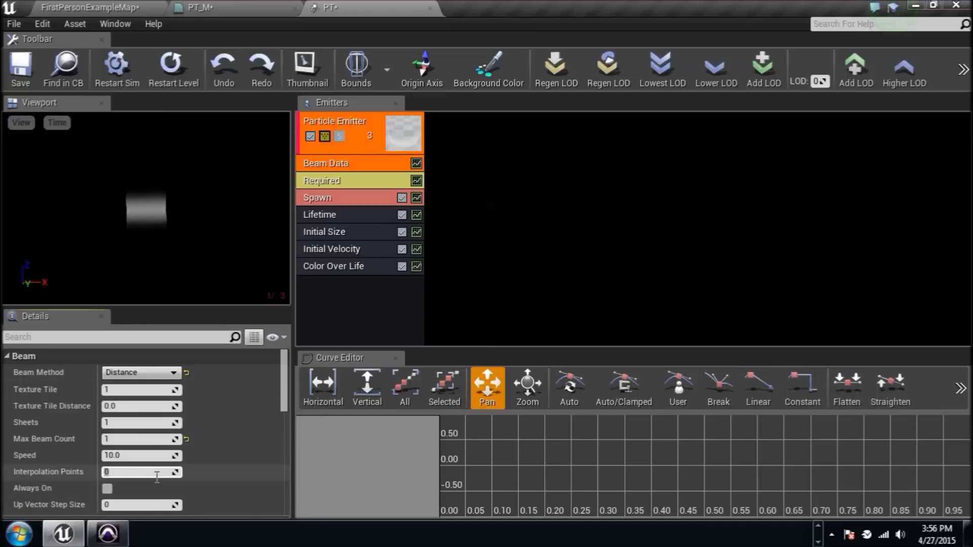
pyautogui.write('150')
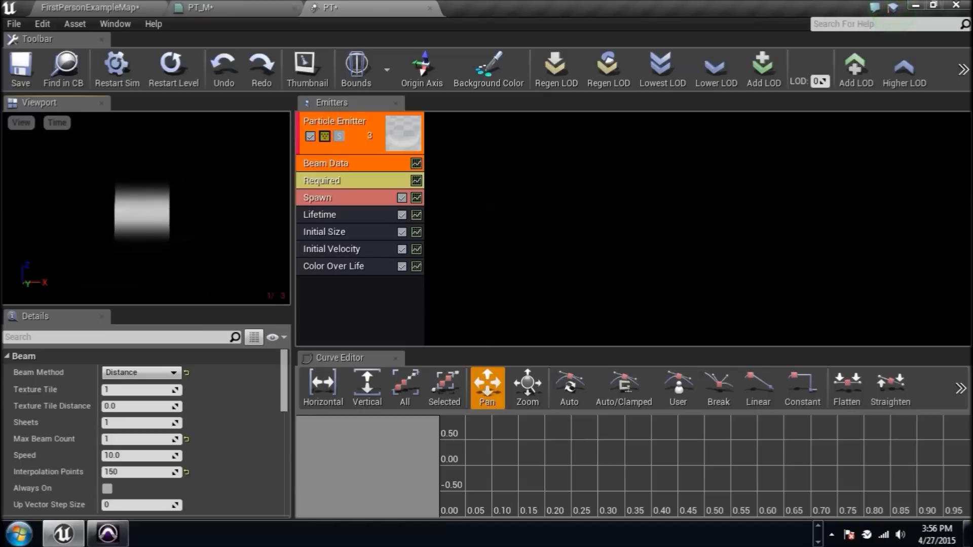
pyautogui.moveTo(156, 273)
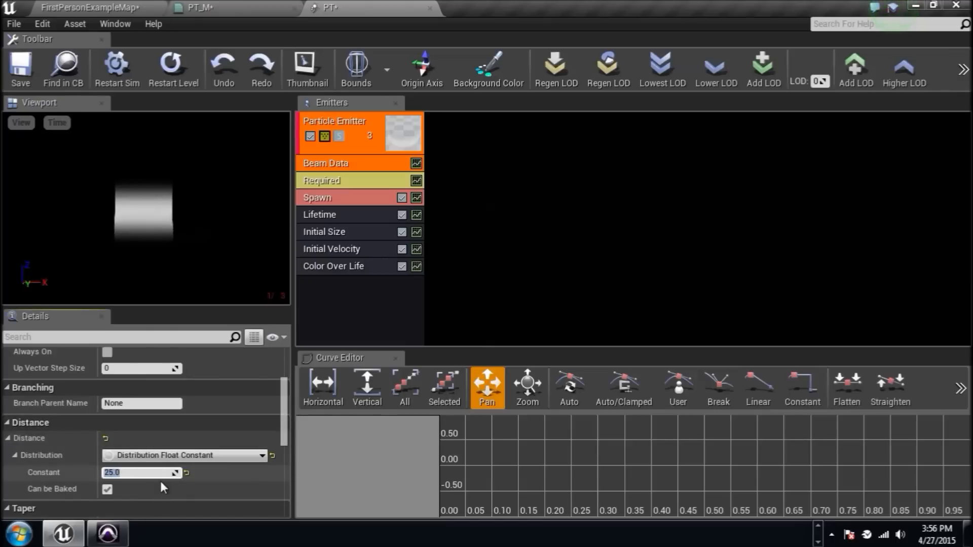
# Step: Set beam Distance to 50.0 and Taper Method to Full at factor 0.1
pyautogui.write('50.0')
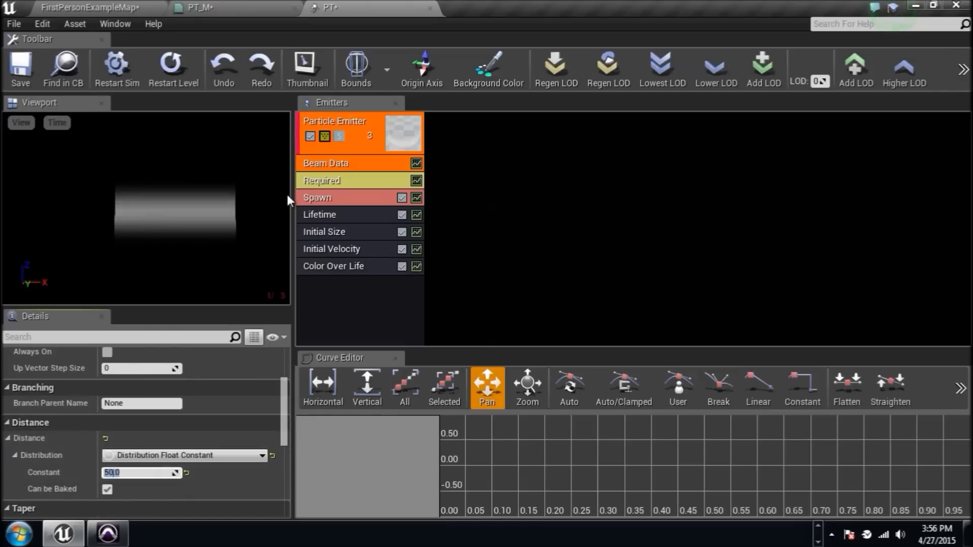
pyautogui.scroll(-3)
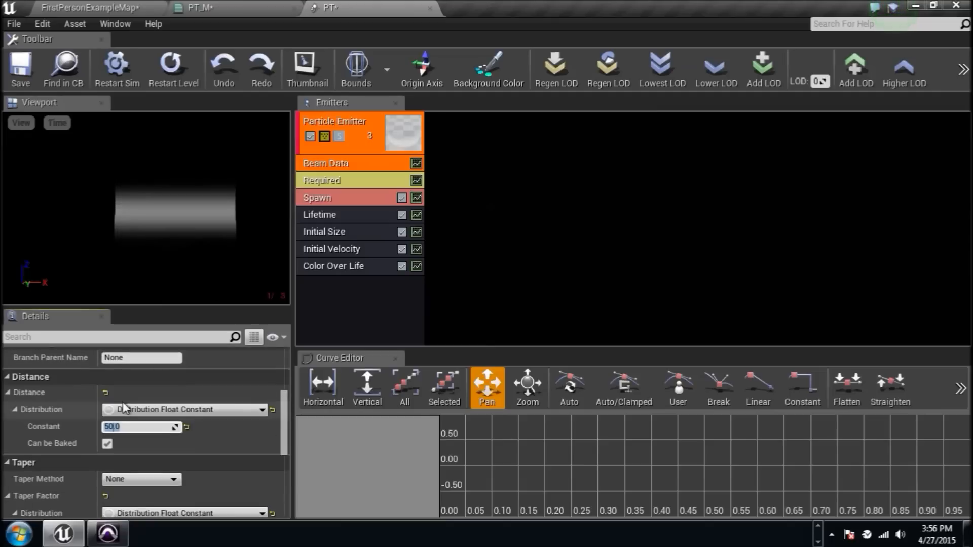
pyautogui.scroll(-3)
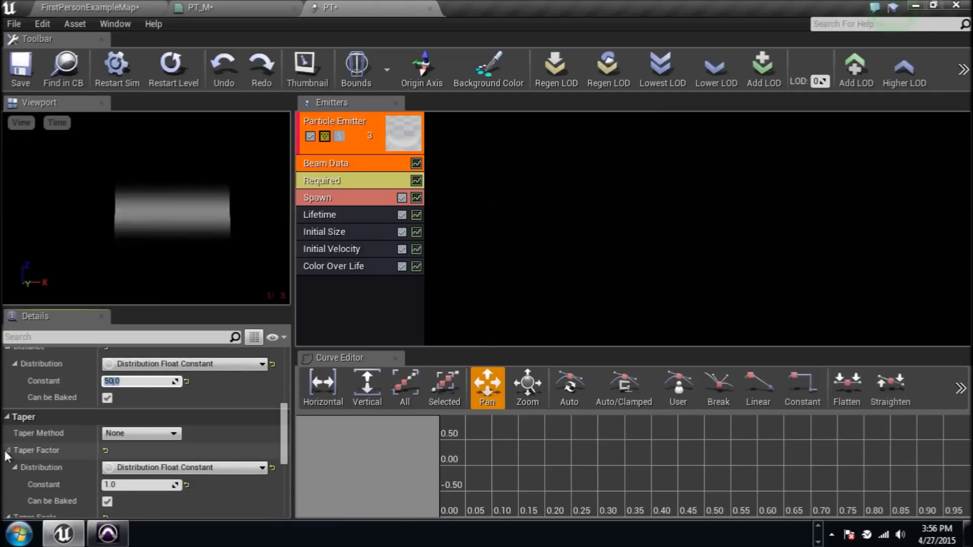
pyautogui.scroll(-3)
pyautogui.write('0.1')
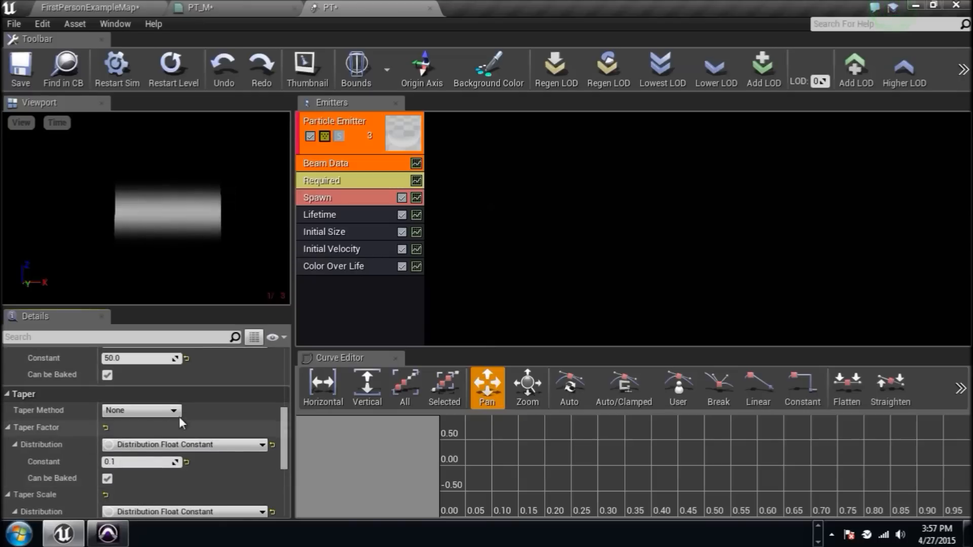
pyautogui.click(140, 411)
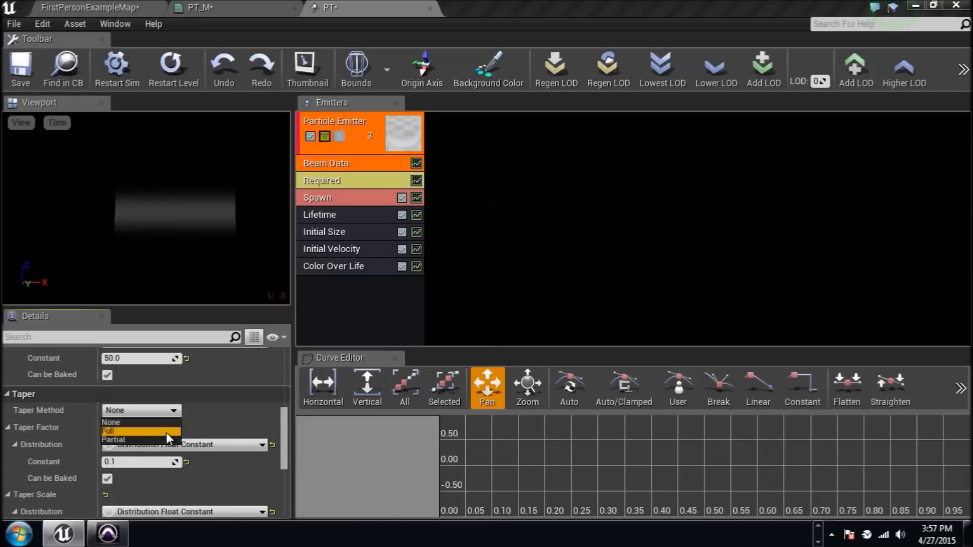
pyautogui.click(115, 431)
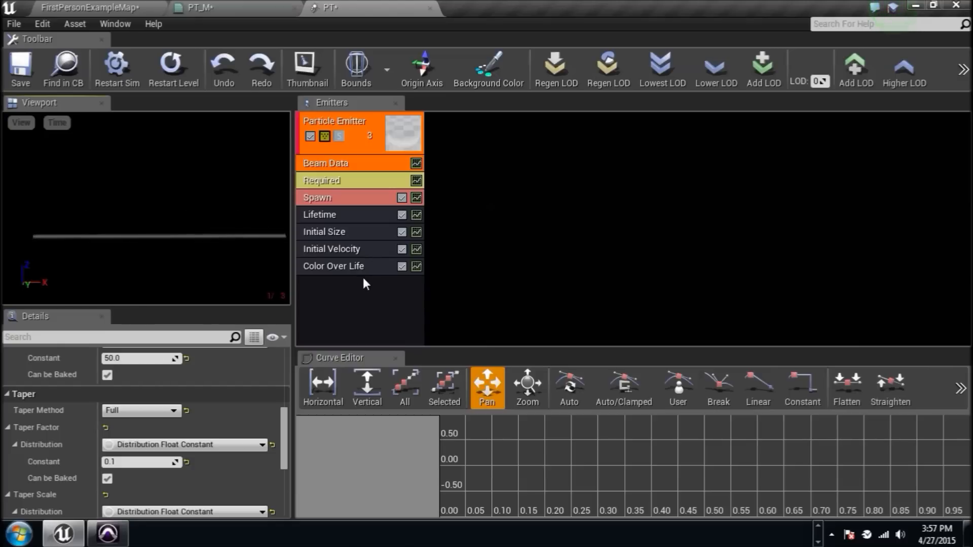
pyautogui.click(332, 265)
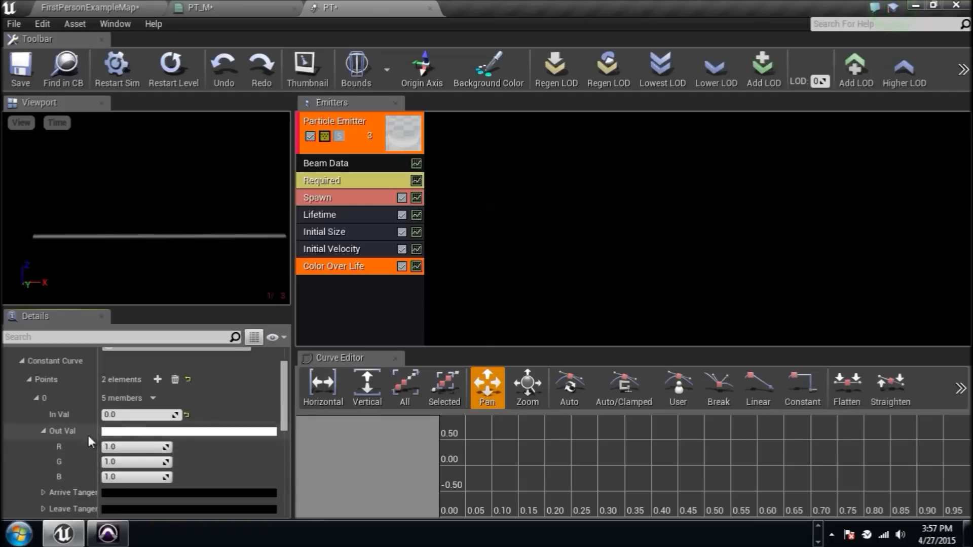
# Step: Set Color Over Life green to 5.0 and save the PT particle system
pyautogui.scroll(-3)
pyautogui.write('5')
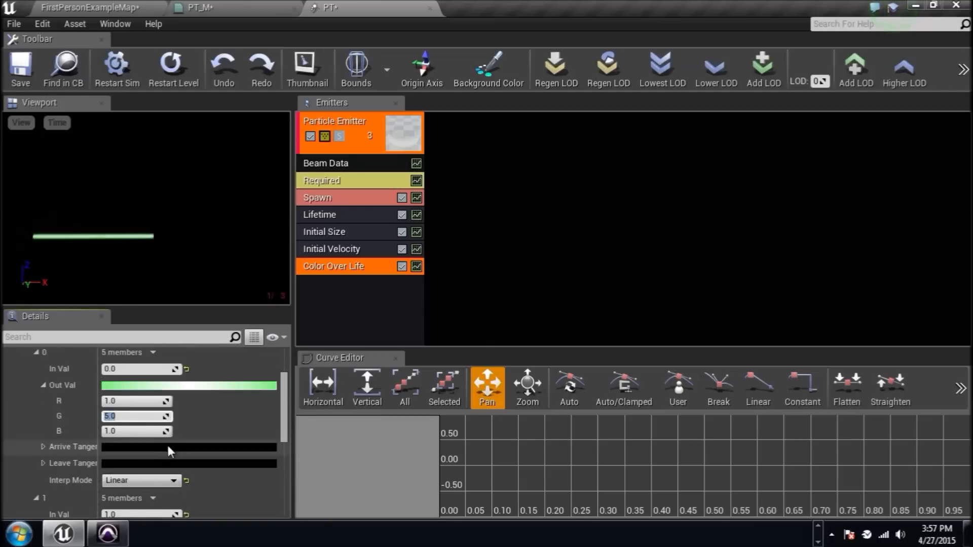
pyautogui.scroll(-3)
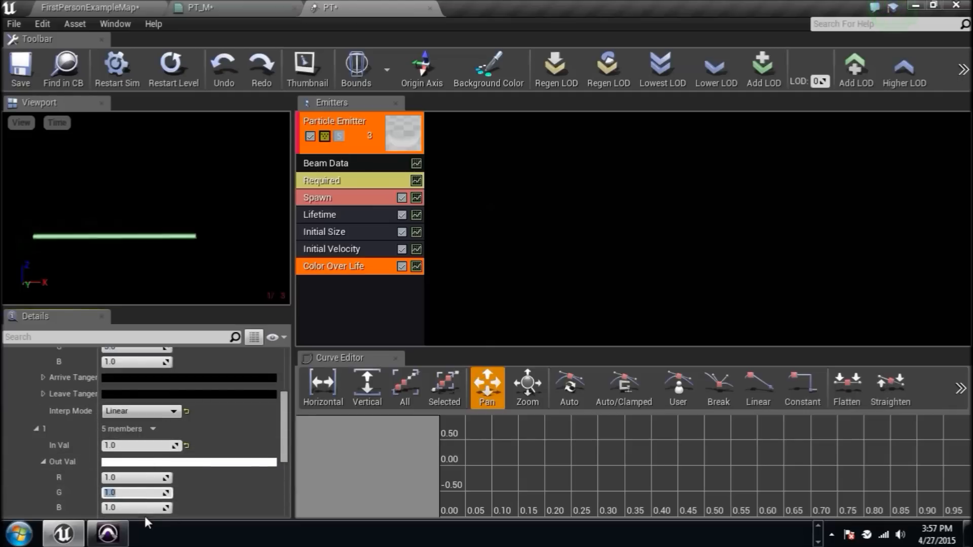
pyautogui.write('5.0')
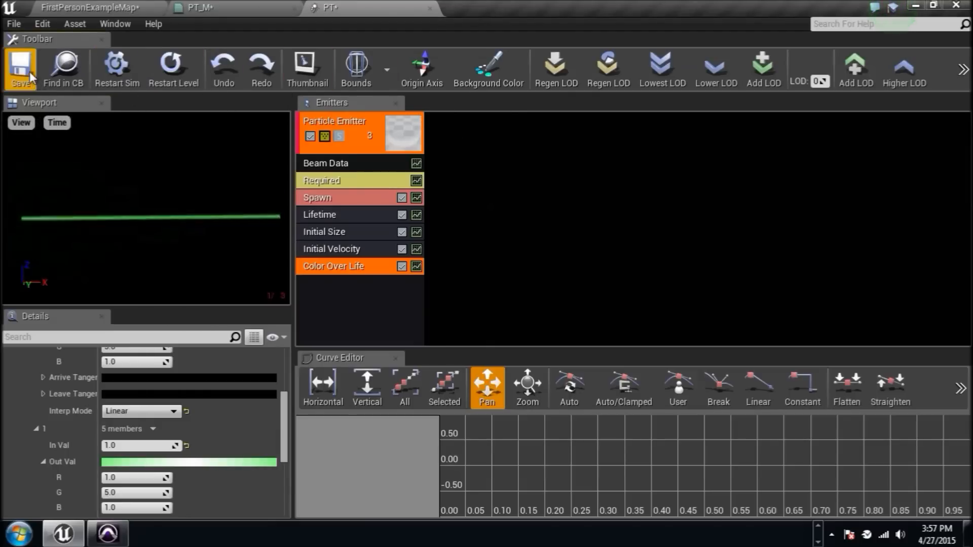
pyautogui.click(88, 7)
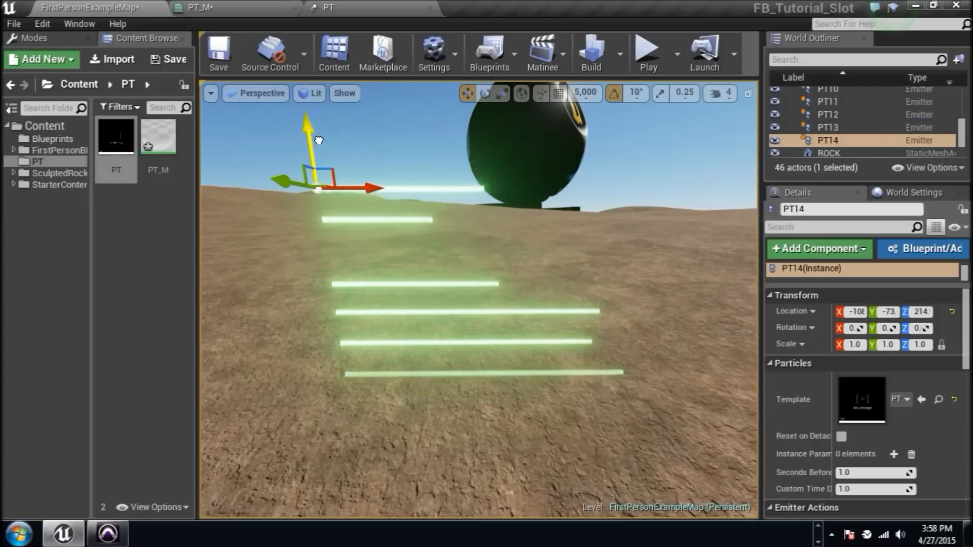
# Step: Review the PT_M graph and return to the level showing the row of green beams
pyautogui.click(192, 7)
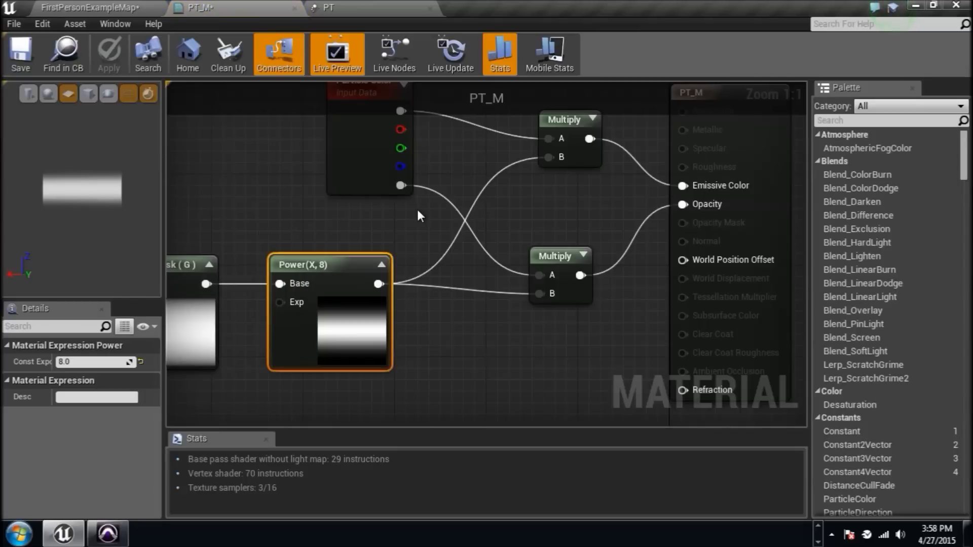
pyautogui.scroll(-3)
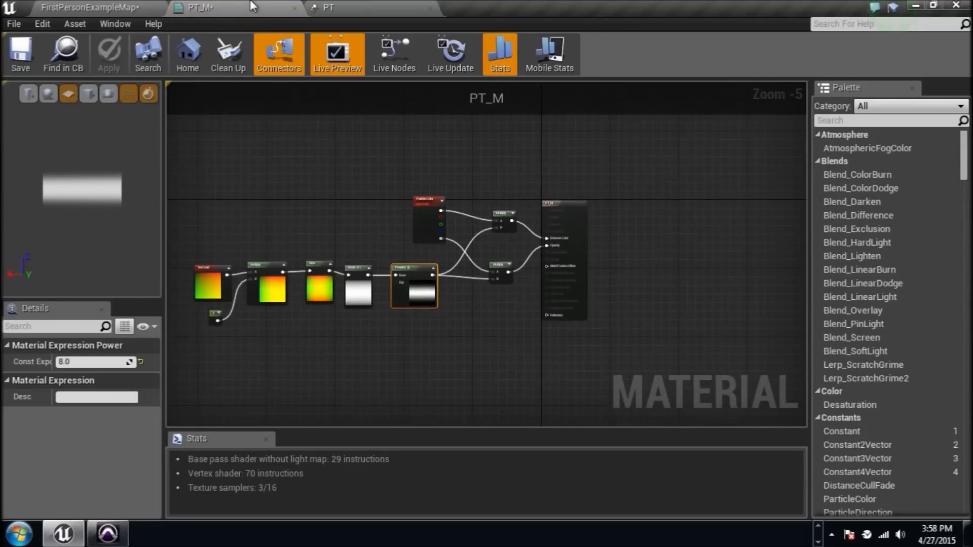
pyautogui.click(90, 7)
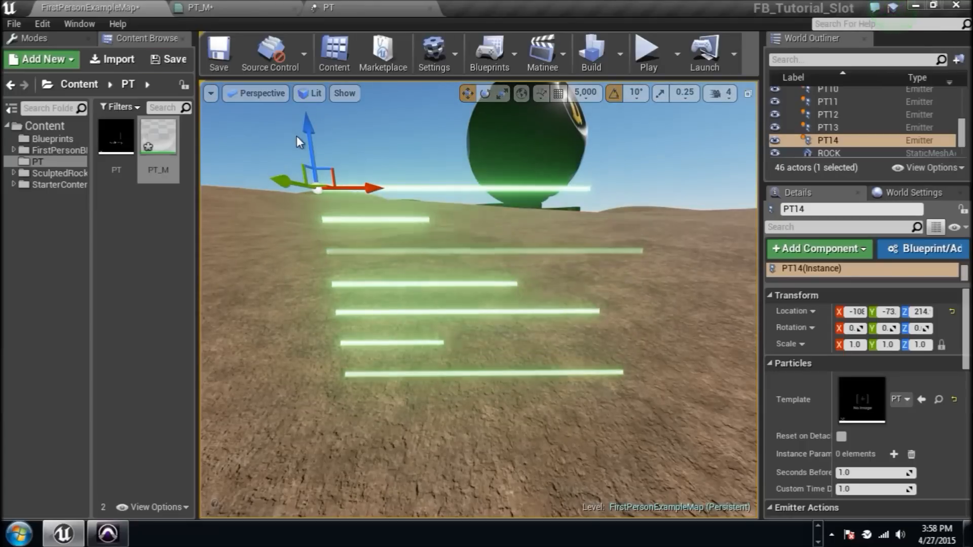